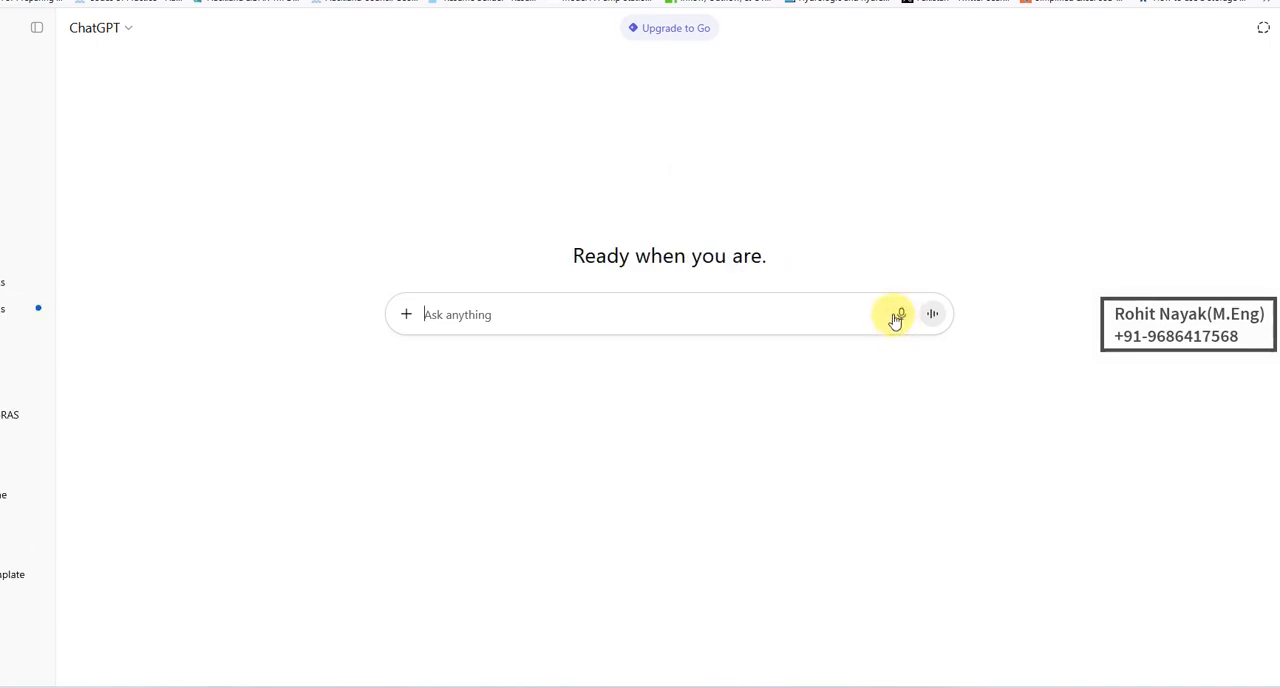
mouse_move(344, 88)
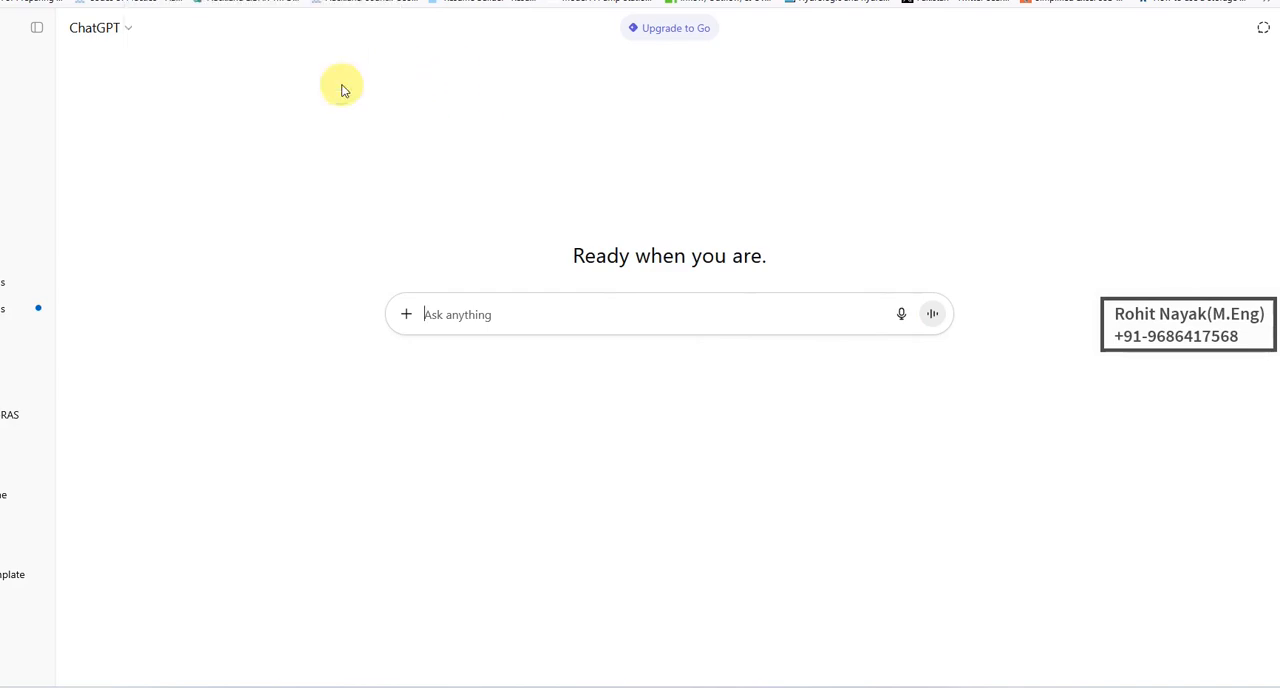
- Start voice dictation in the Ask anything box and speak the rainfall IDF request
click(932, 314)
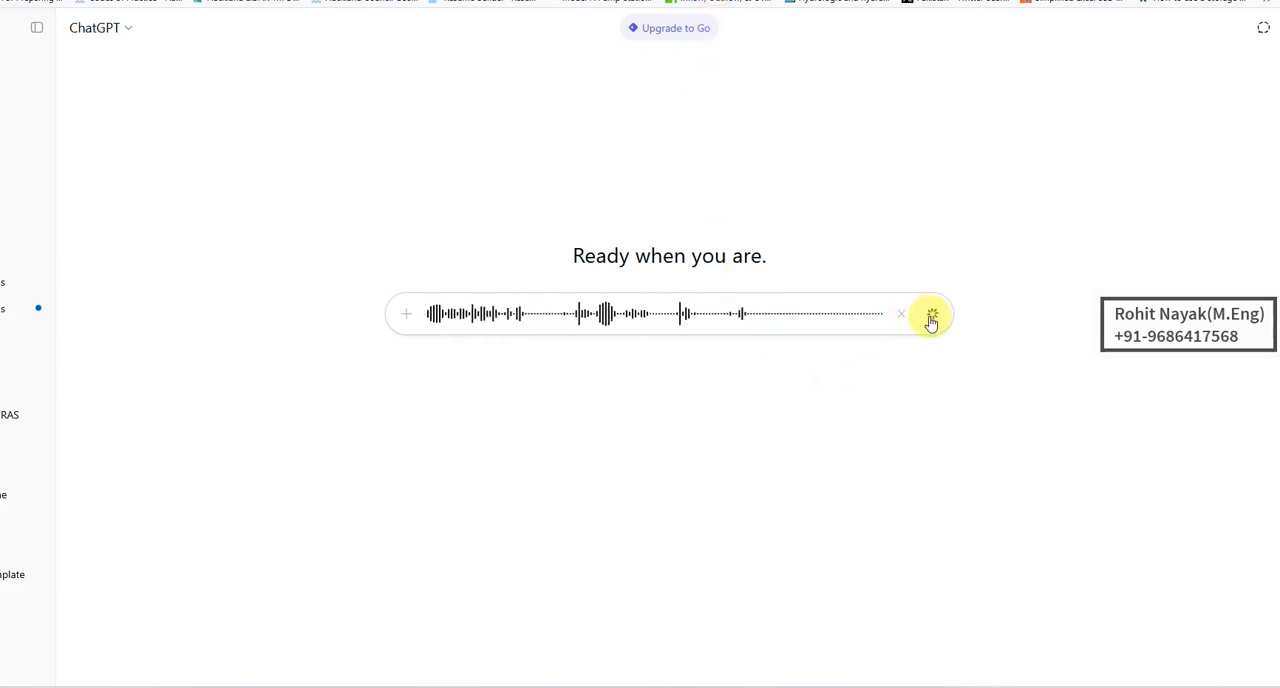
mouse_move(728, 356)
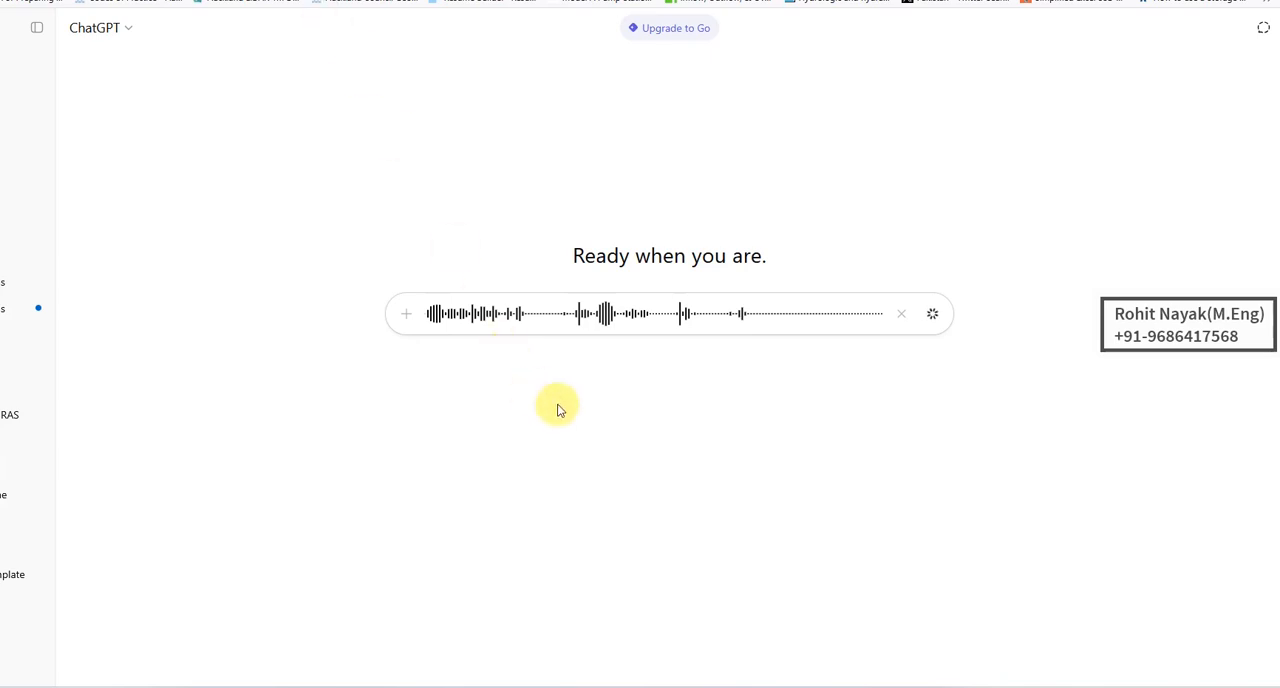
mouse_move(548, 388)
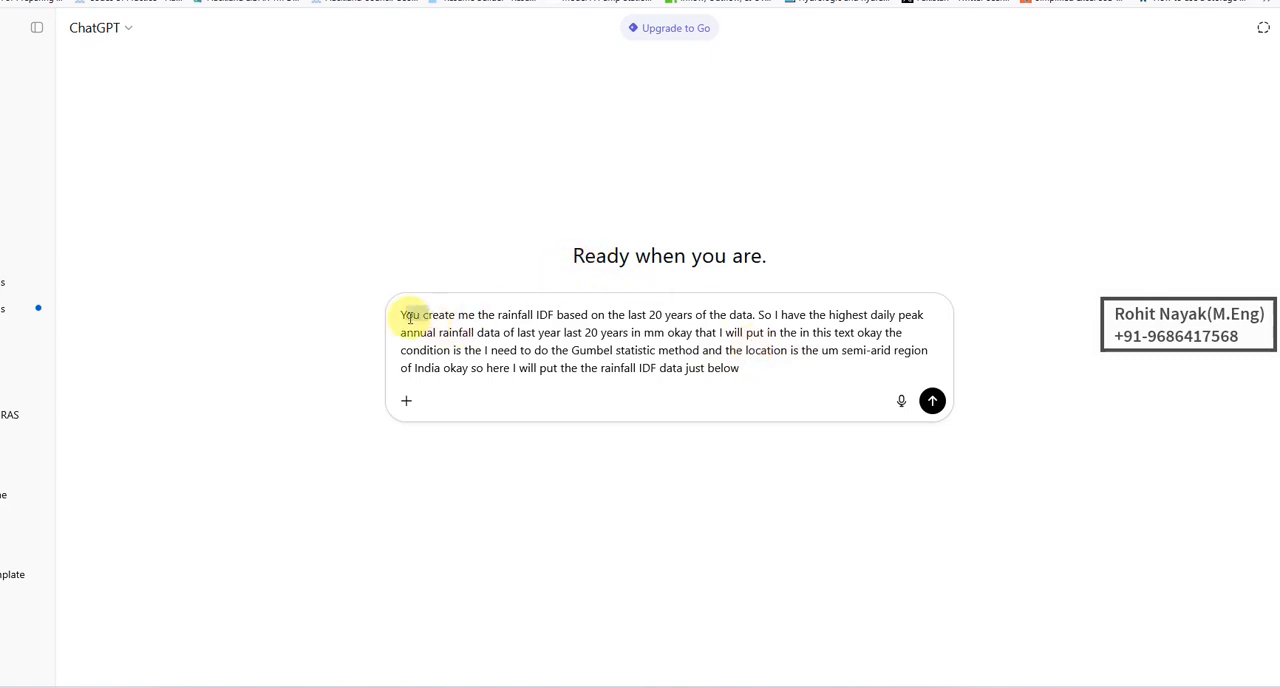
- Remove the stray opening word and insert 'highest' after 'data' in the dictated prompt
drag(424, 314, 924, 314)
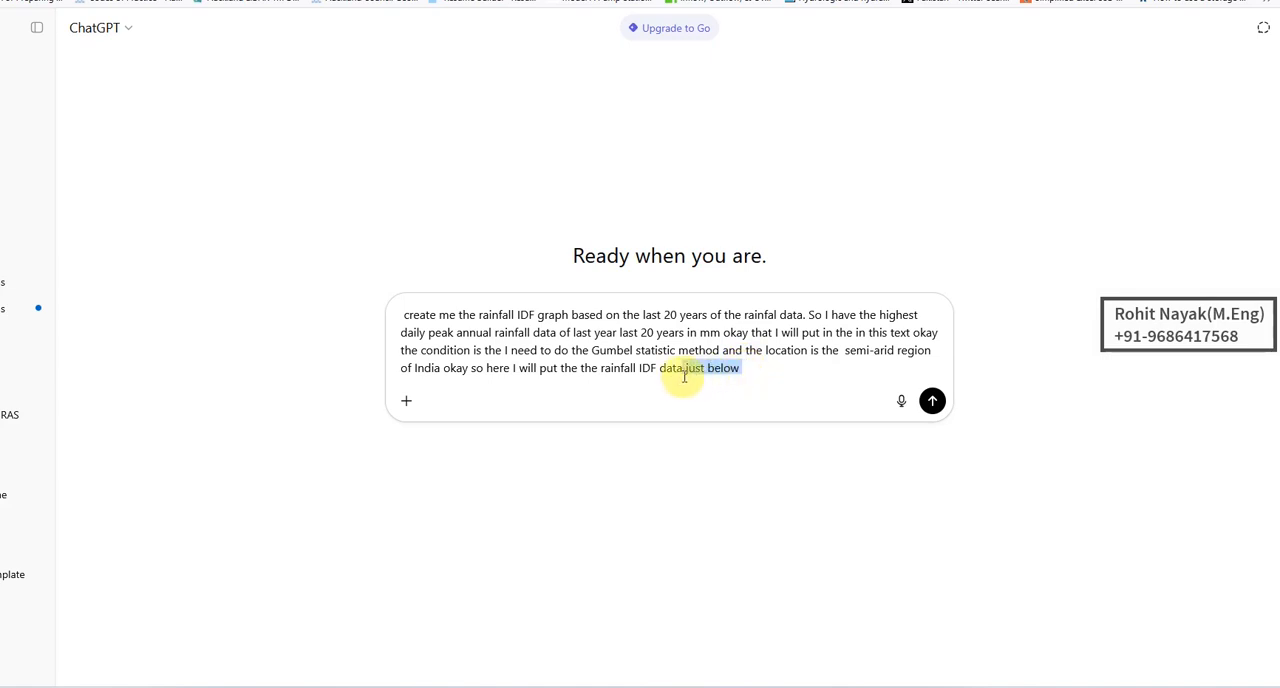
click(684, 376)
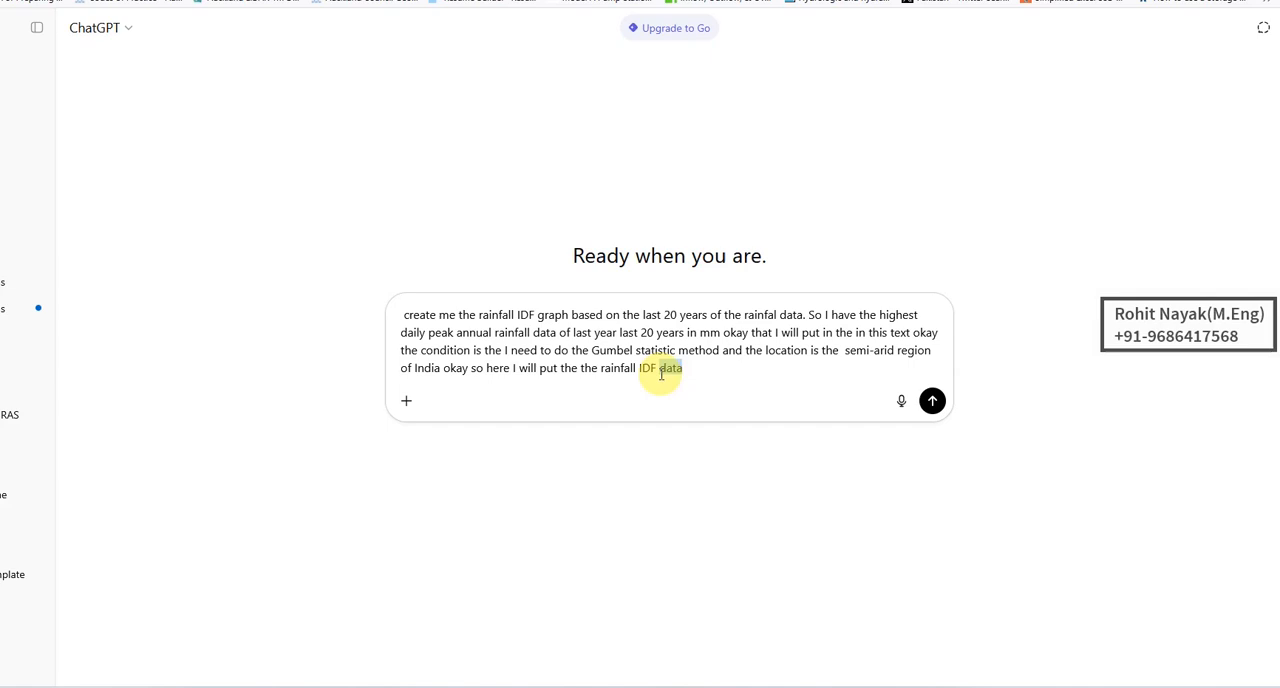
text(that is)
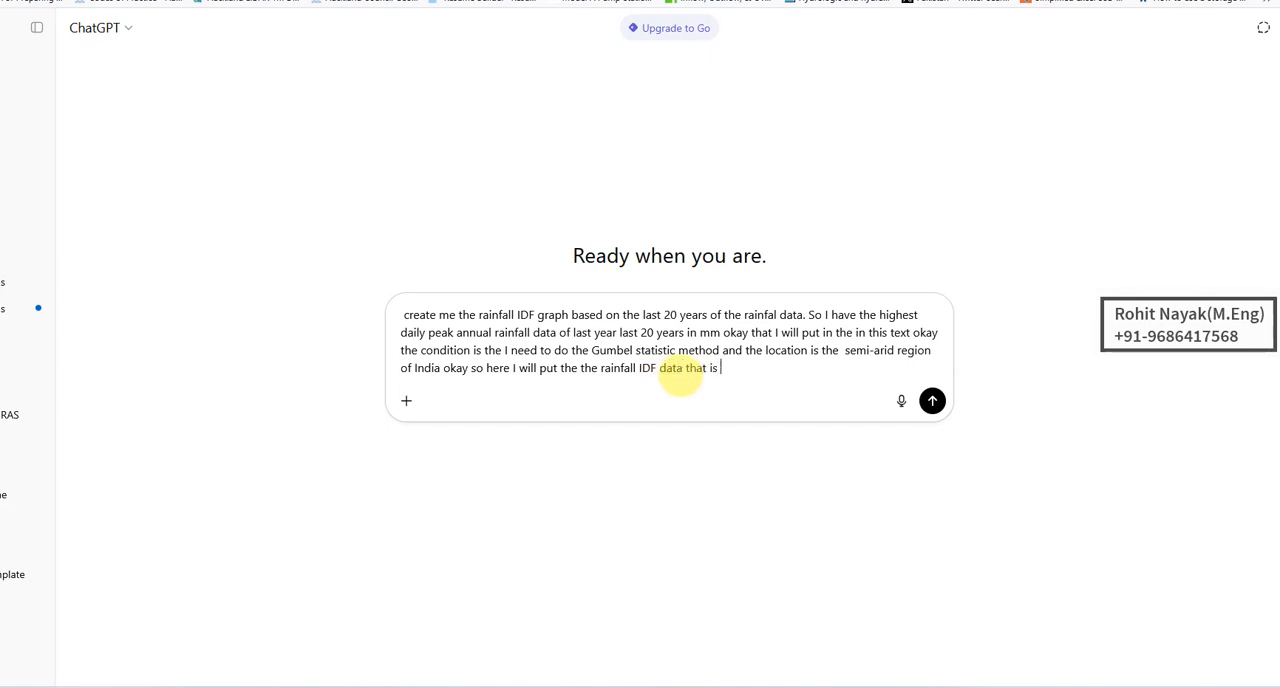
text(highest)
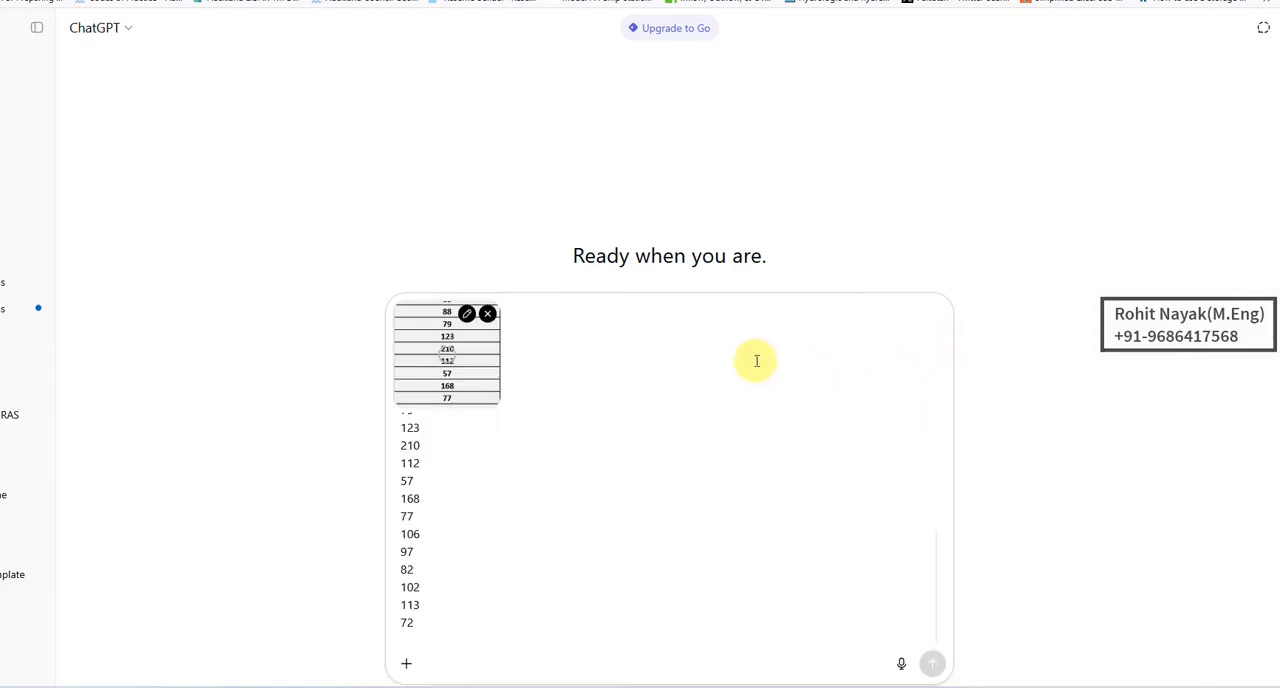
mouse_move(958, 608)
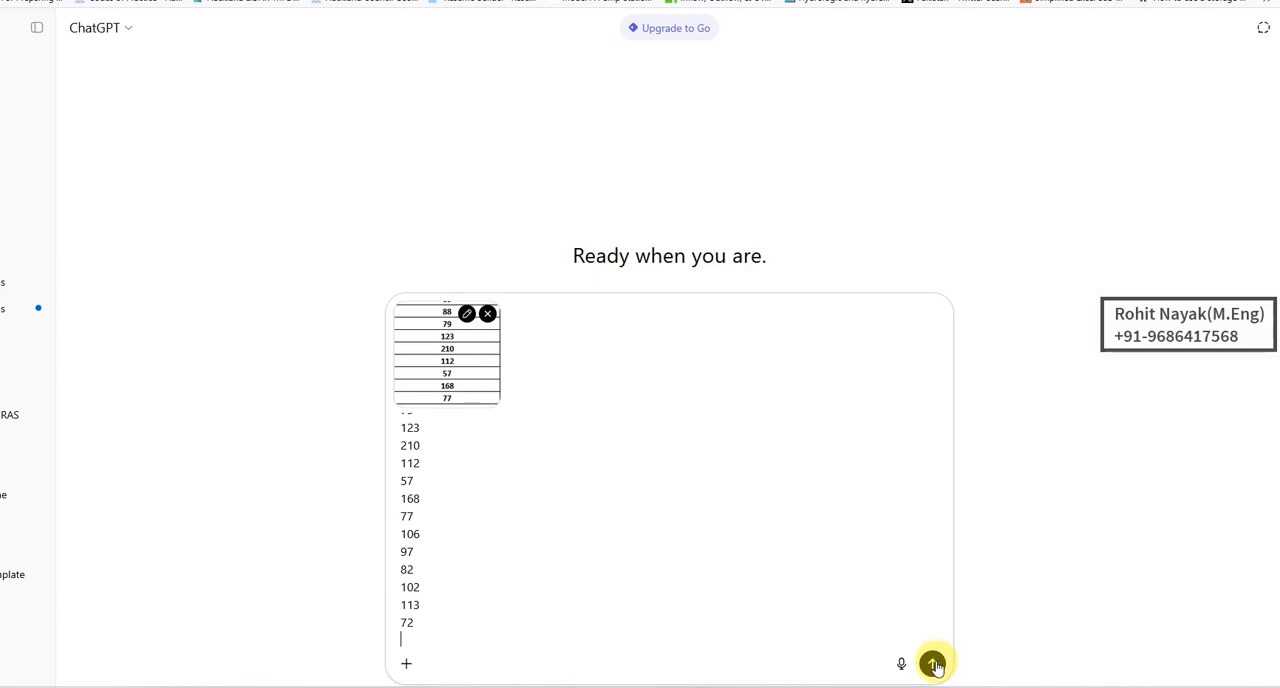
- Send the IDF request with the 20 annual peak rainfall values and the data table image
click(932, 664)
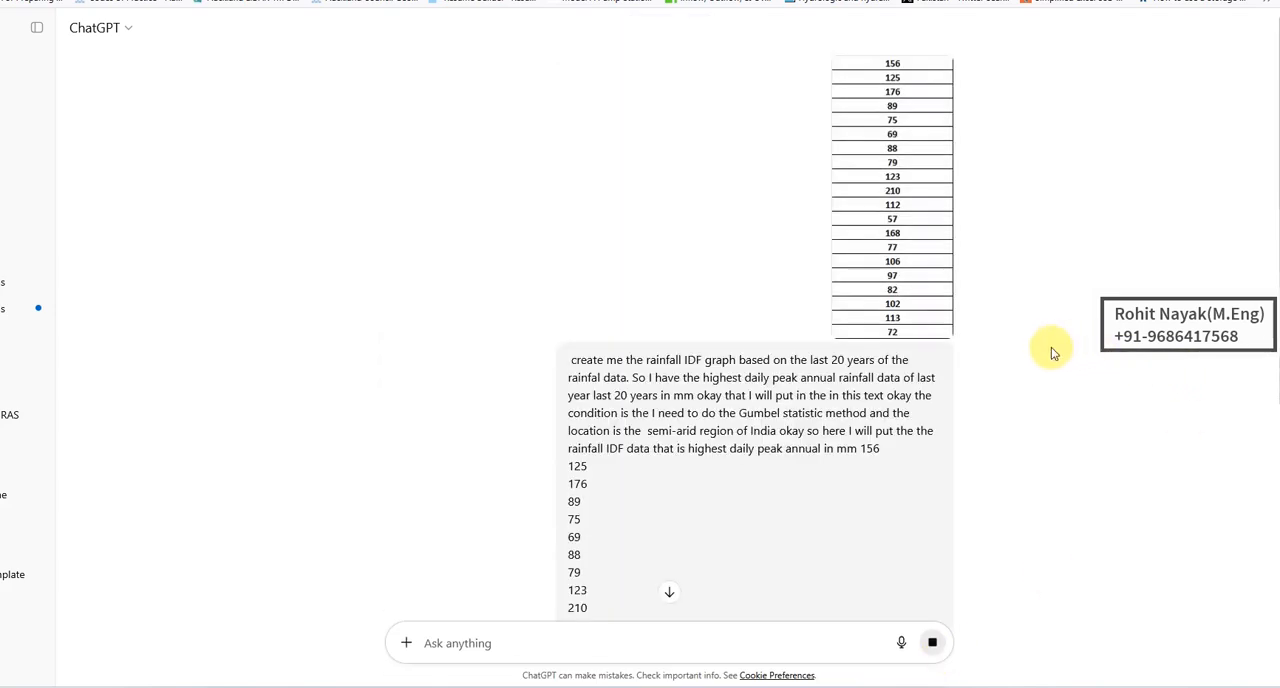
- Scroll through the Analyzing block as the Python Gumbel code produces the IDF table and plot
scroll(down, 3)
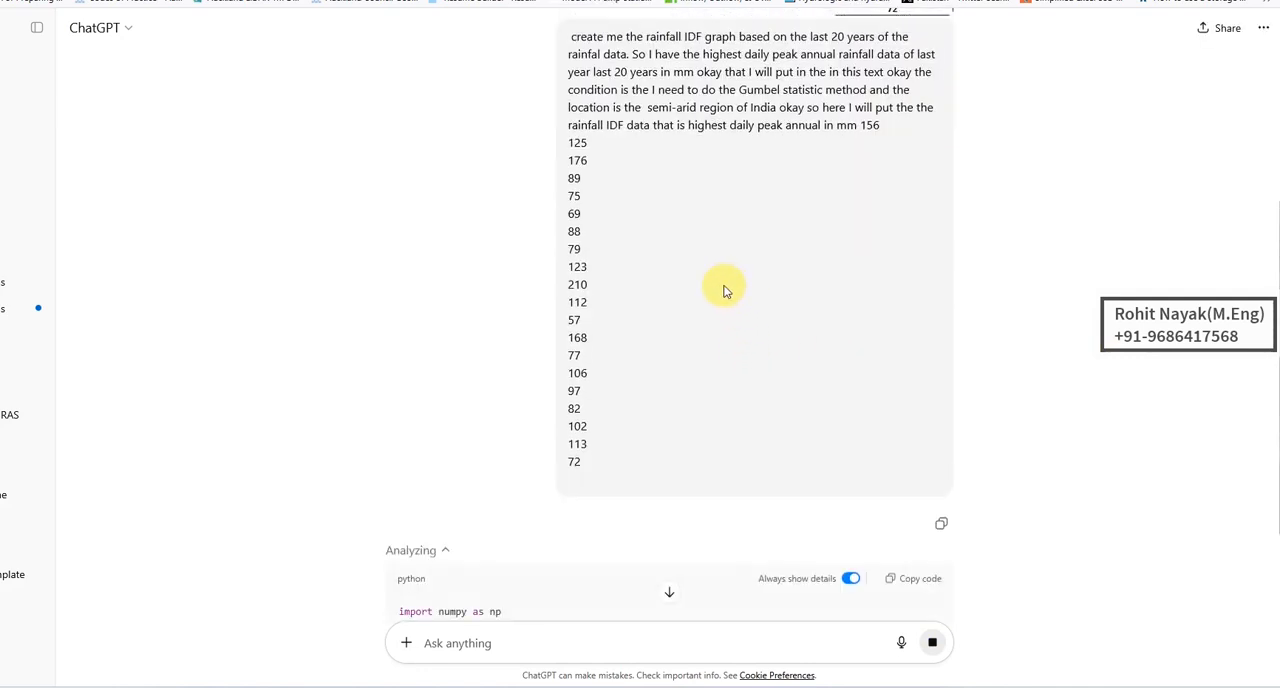
scroll(down, 3)
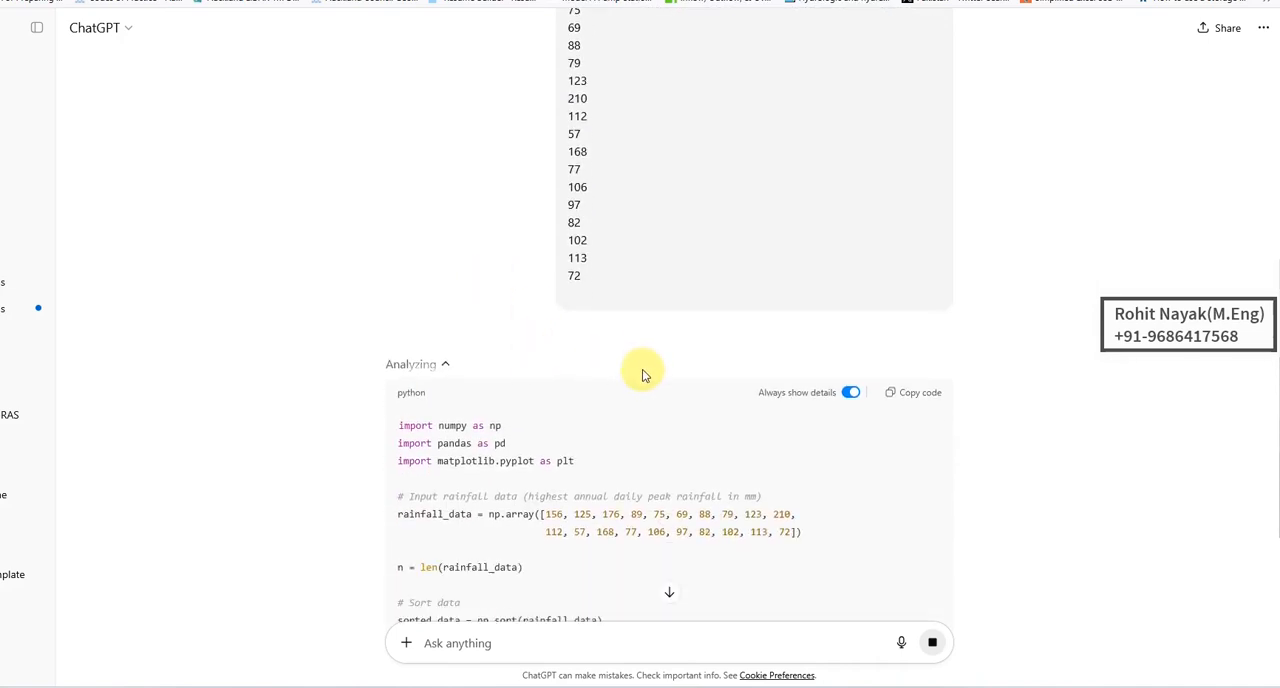
mouse_move(616, 400)
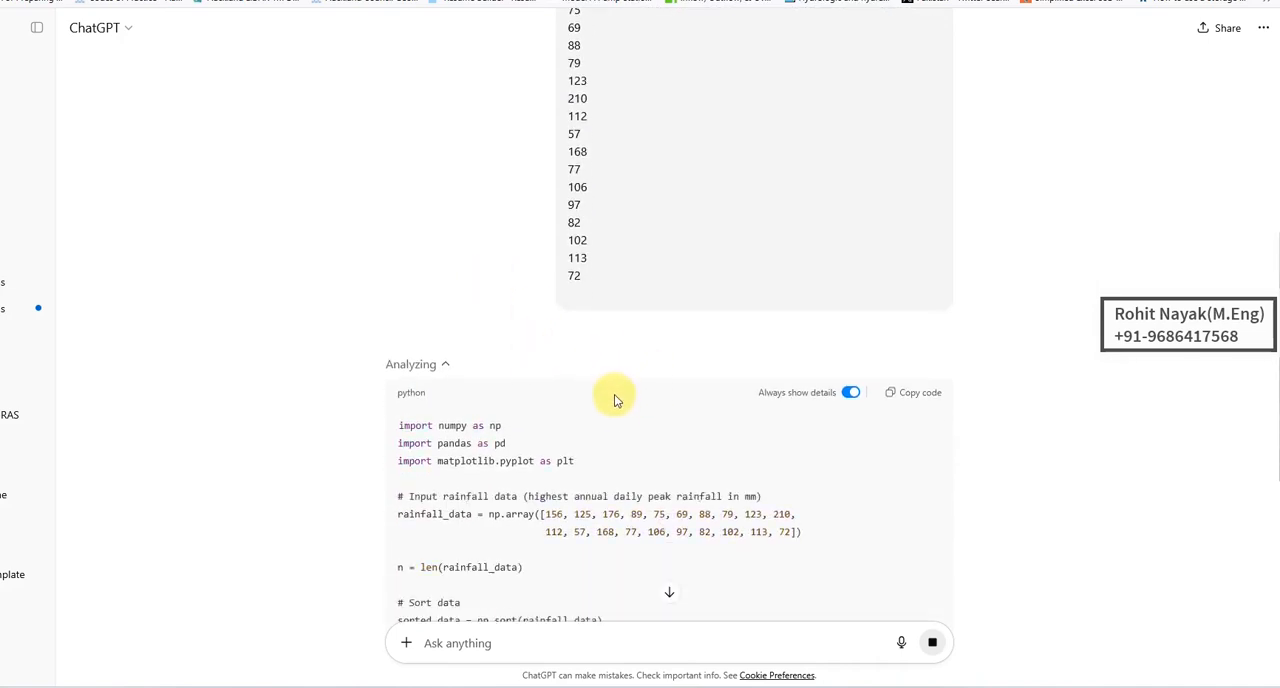
scroll(down, 3)
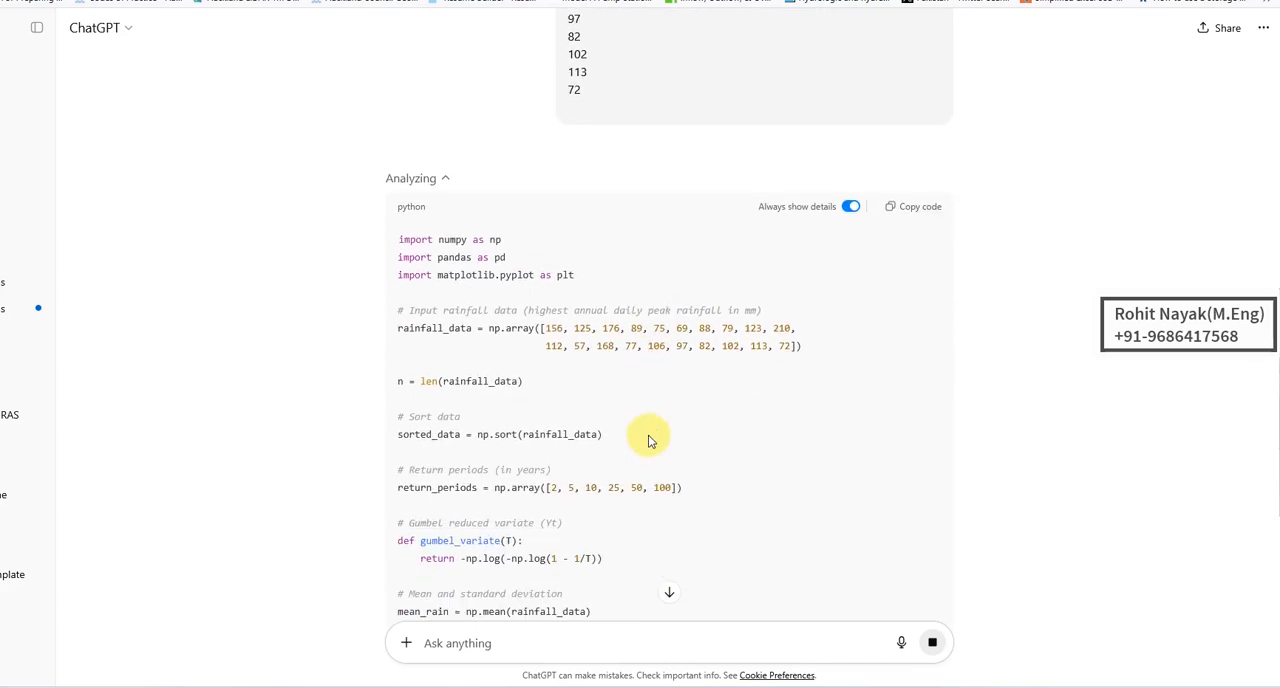
scroll(down, 3)
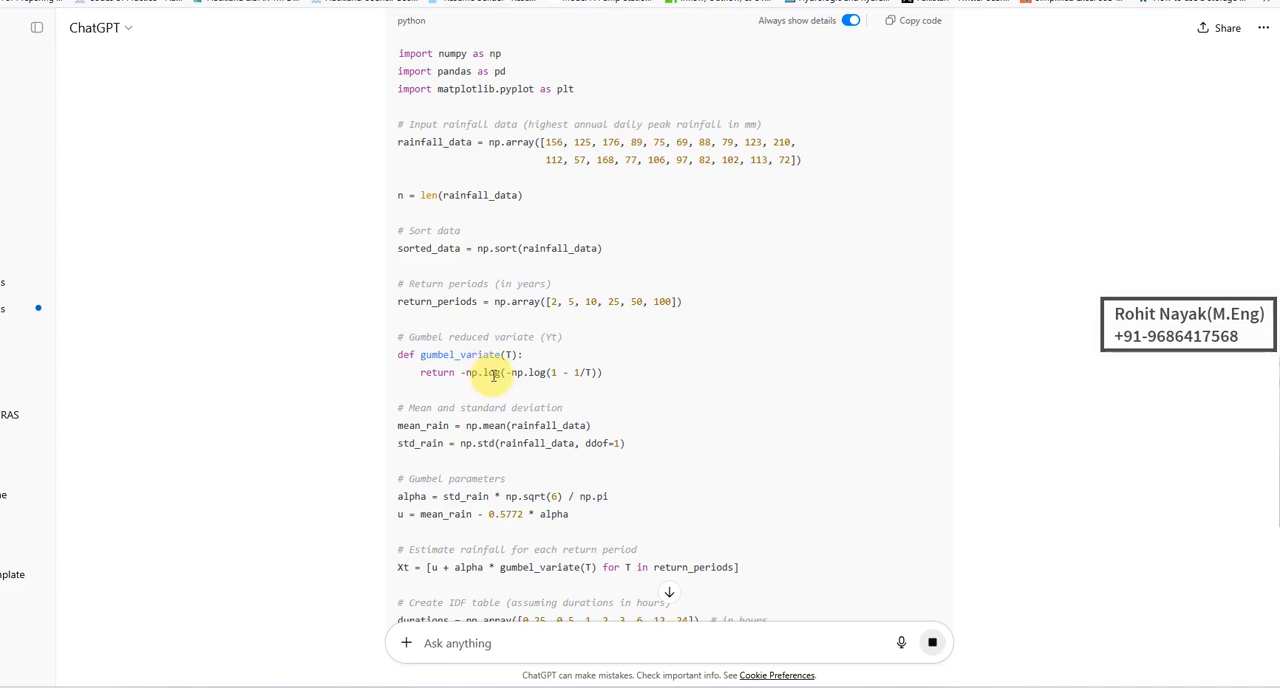
mouse_move(744, 488)
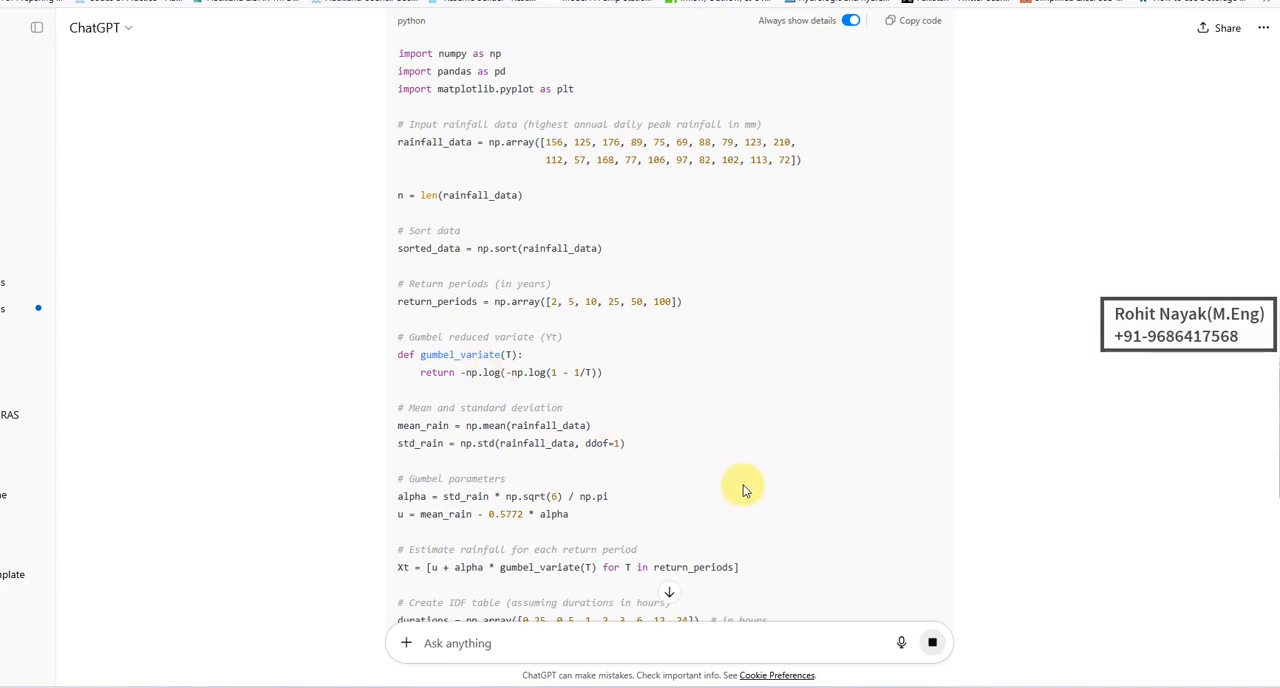
scroll(down, 3)
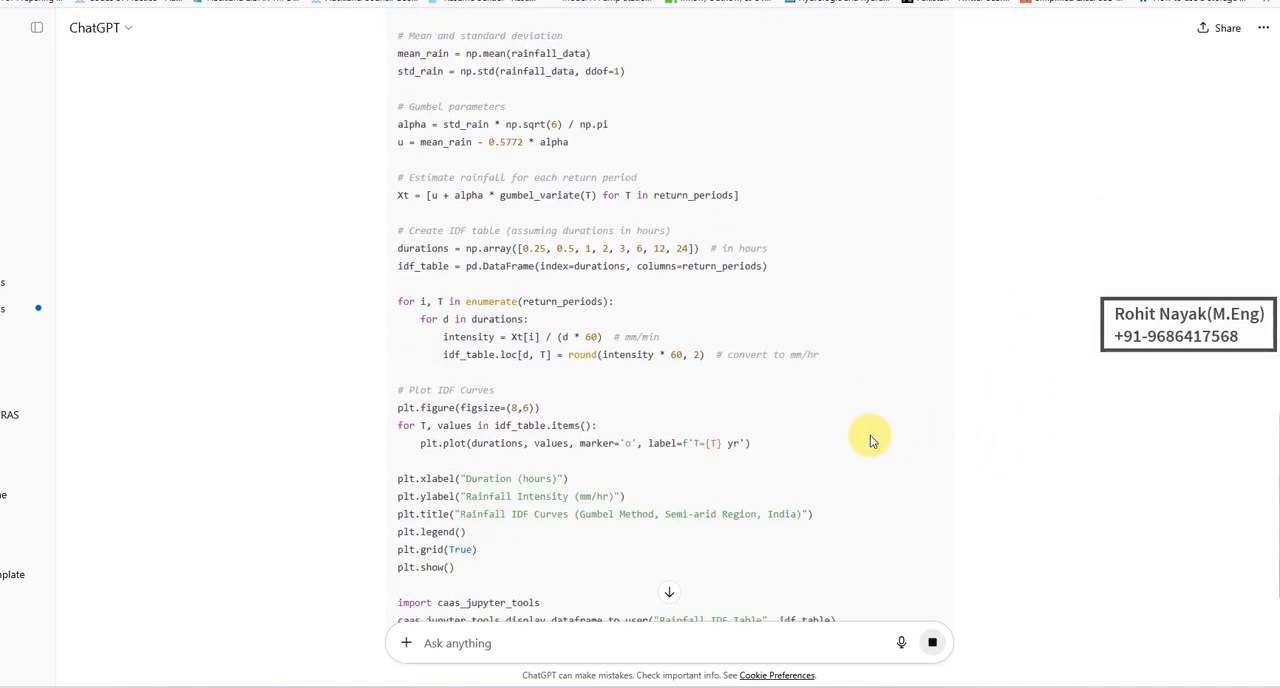
scroll(down, 3)
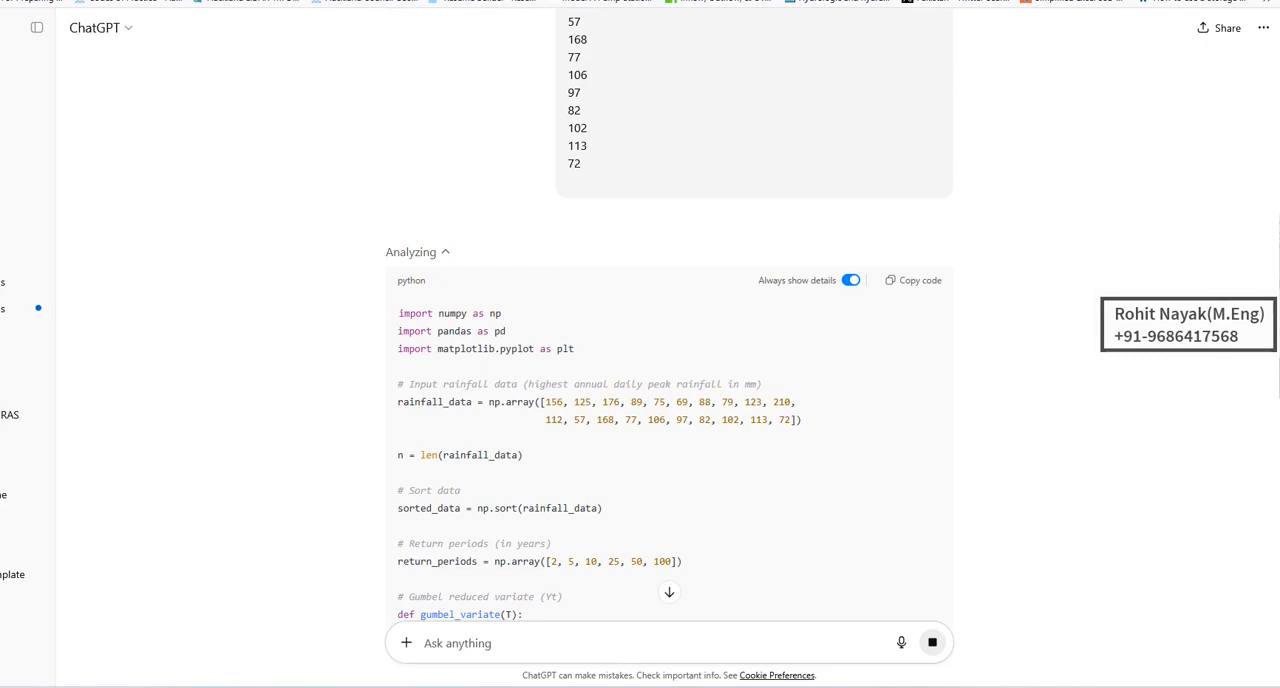
scroll(down, 3)
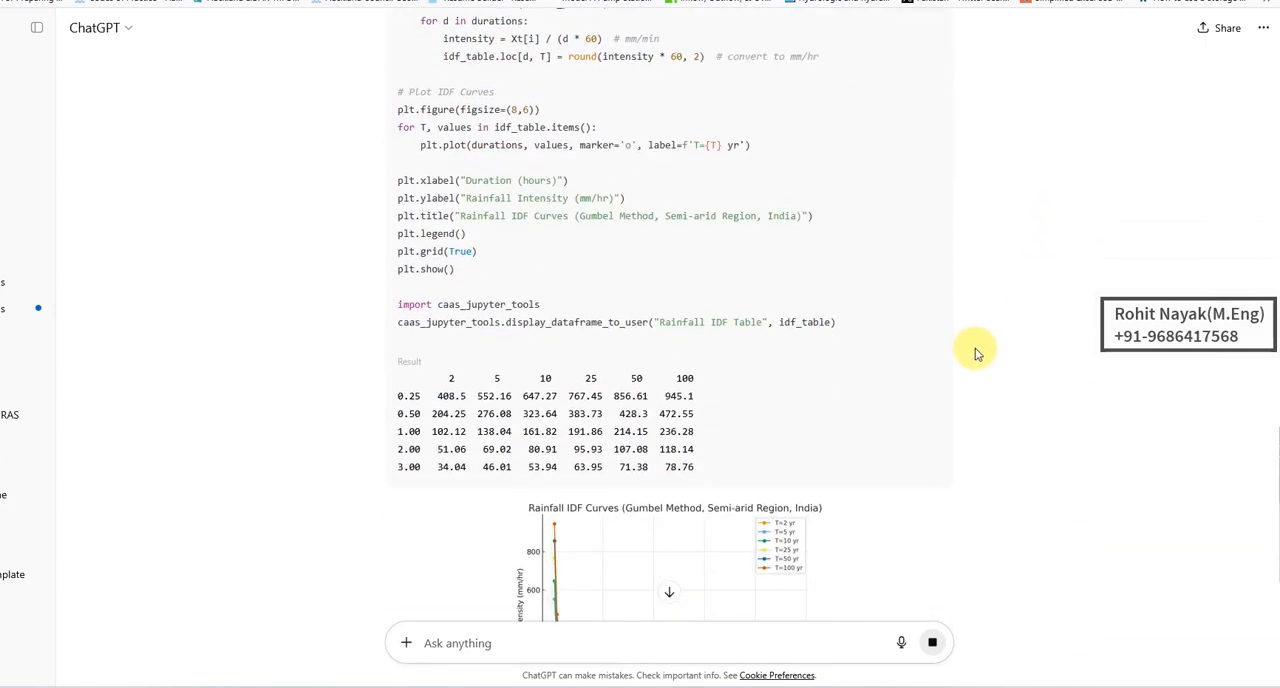
- Scroll through the finished reply to inspect the Rainfall IDF Curves chart and Gumbel IDF table
scroll(down, 3)
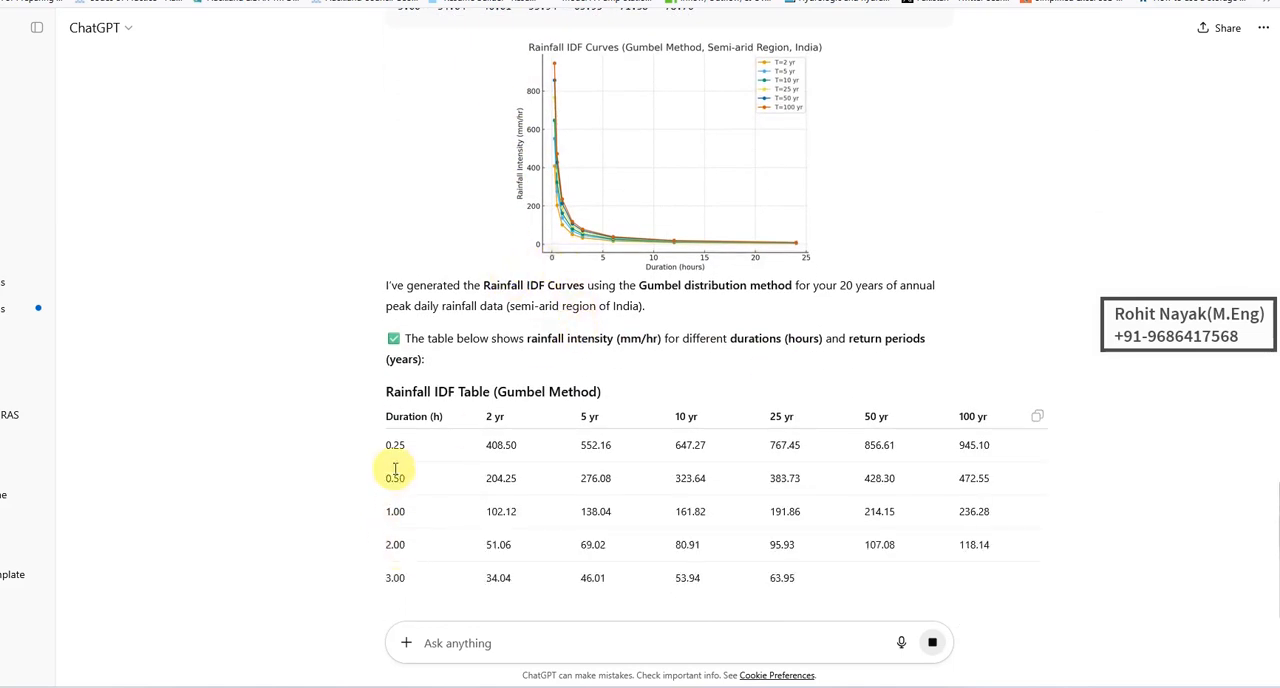
scroll(down, 3)
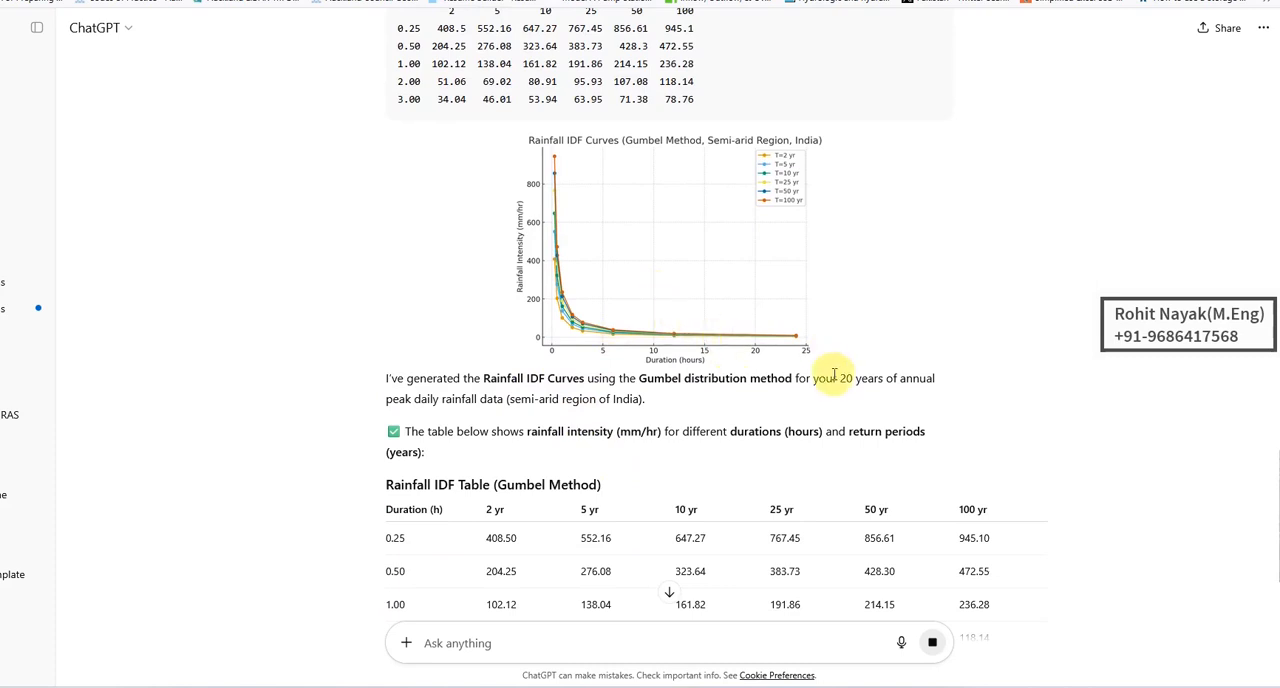
mouse_move(556, 168)
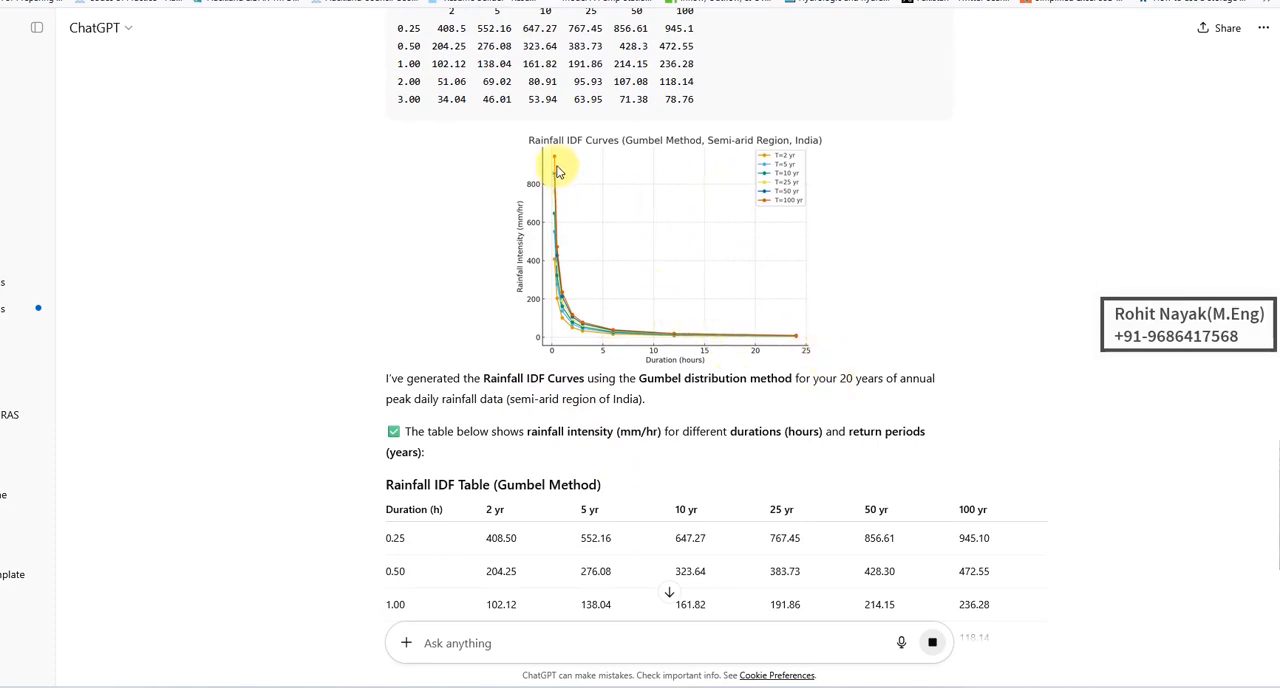
mouse_move(812, 268)
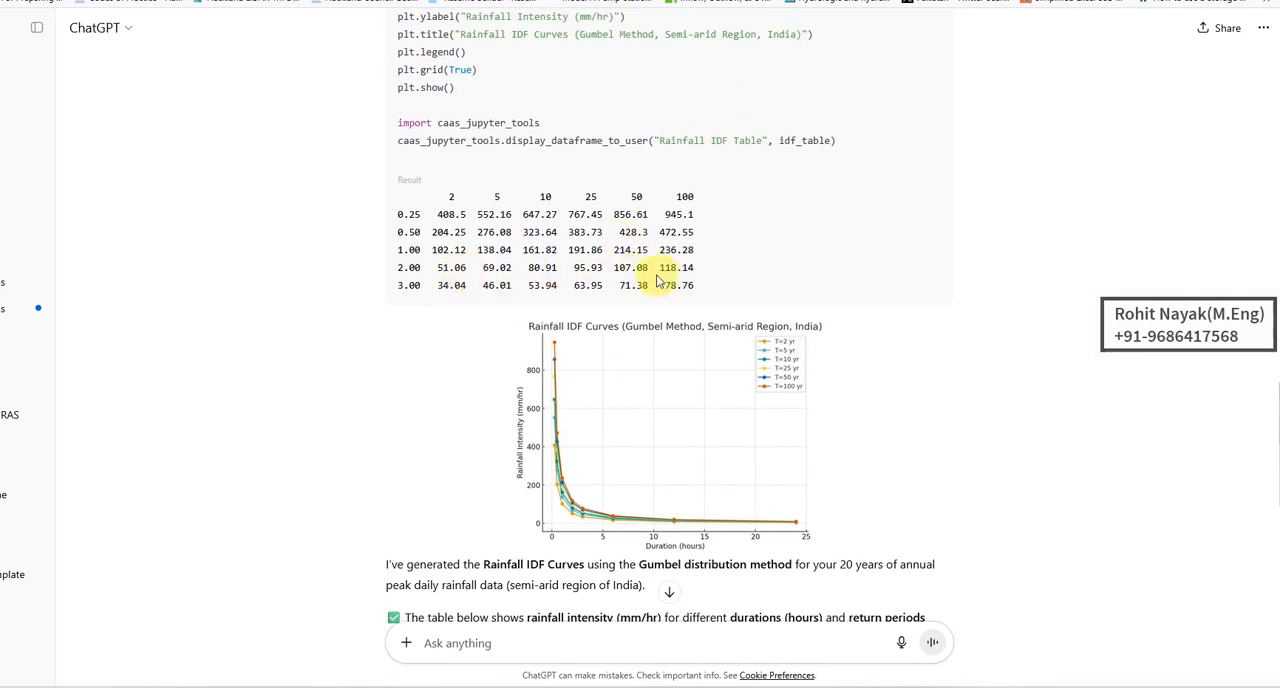
scroll(down, 3)
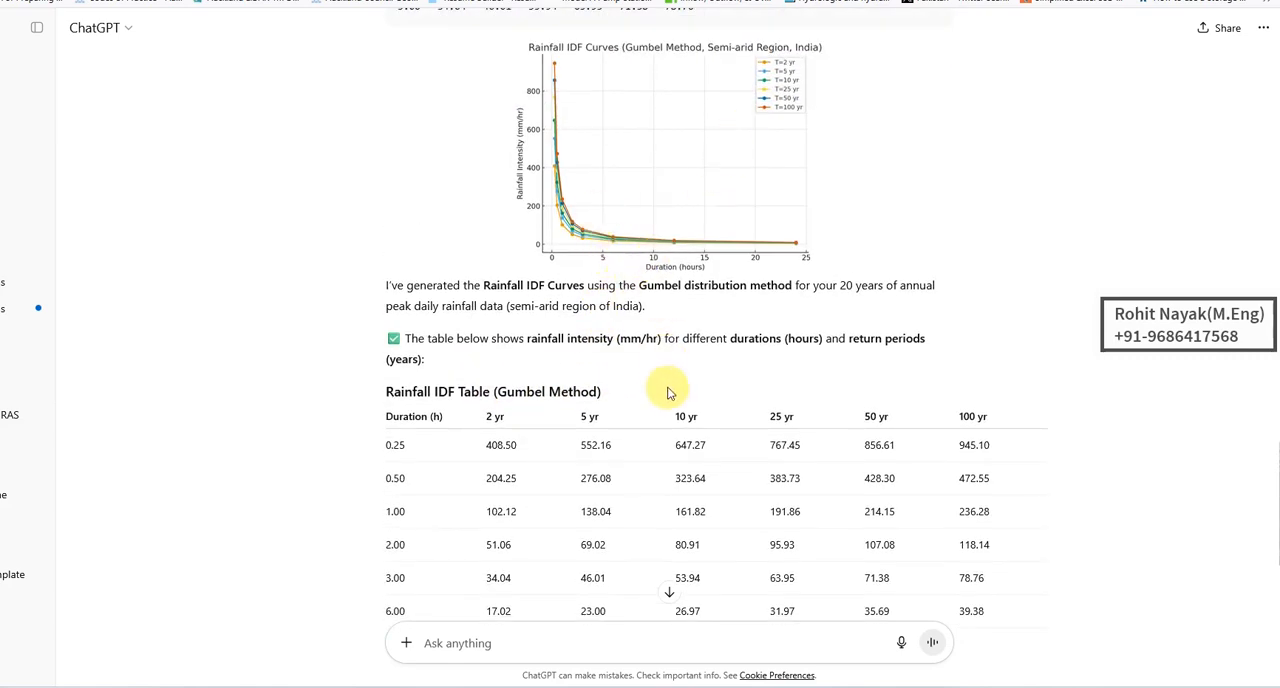
scroll(down, 3)
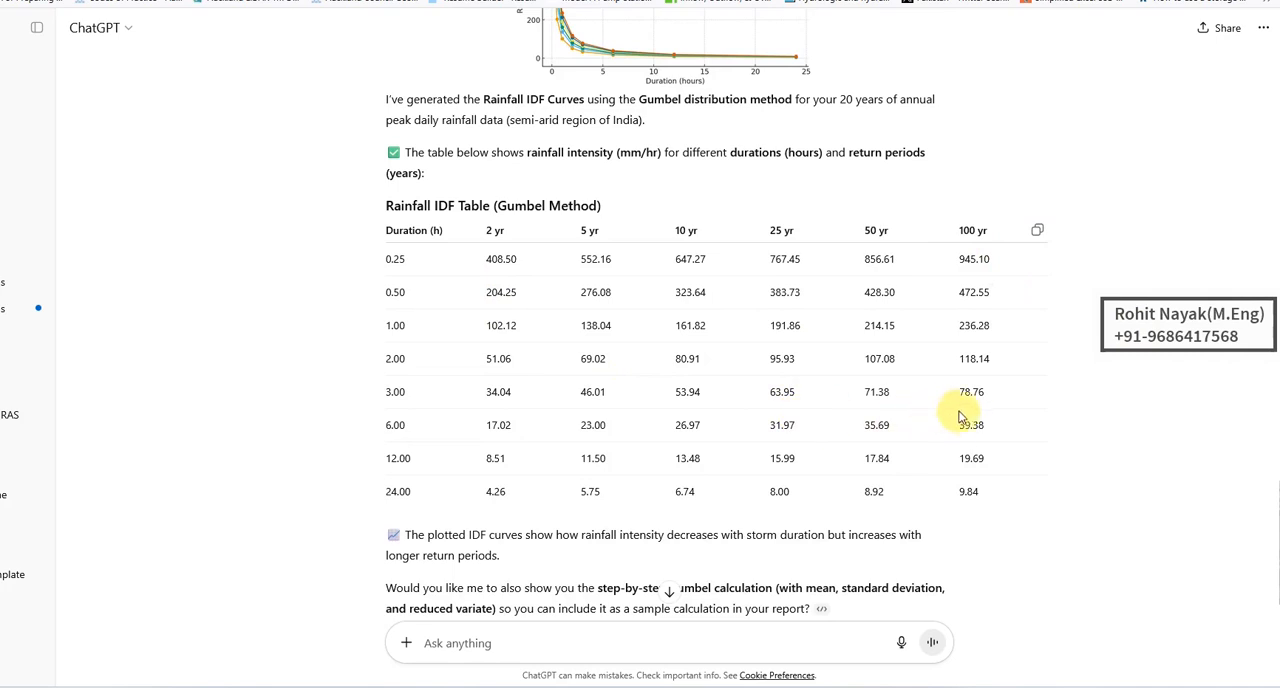
mouse_move(1048, 424)
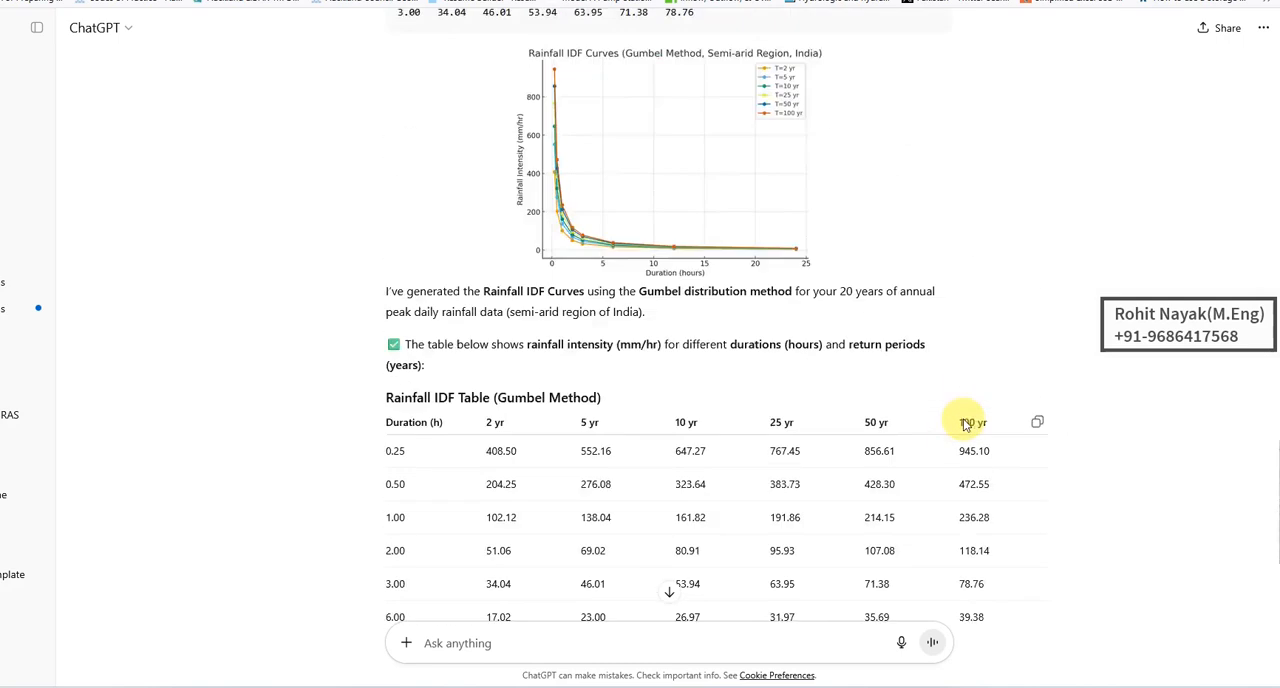
scroll(down, 3)
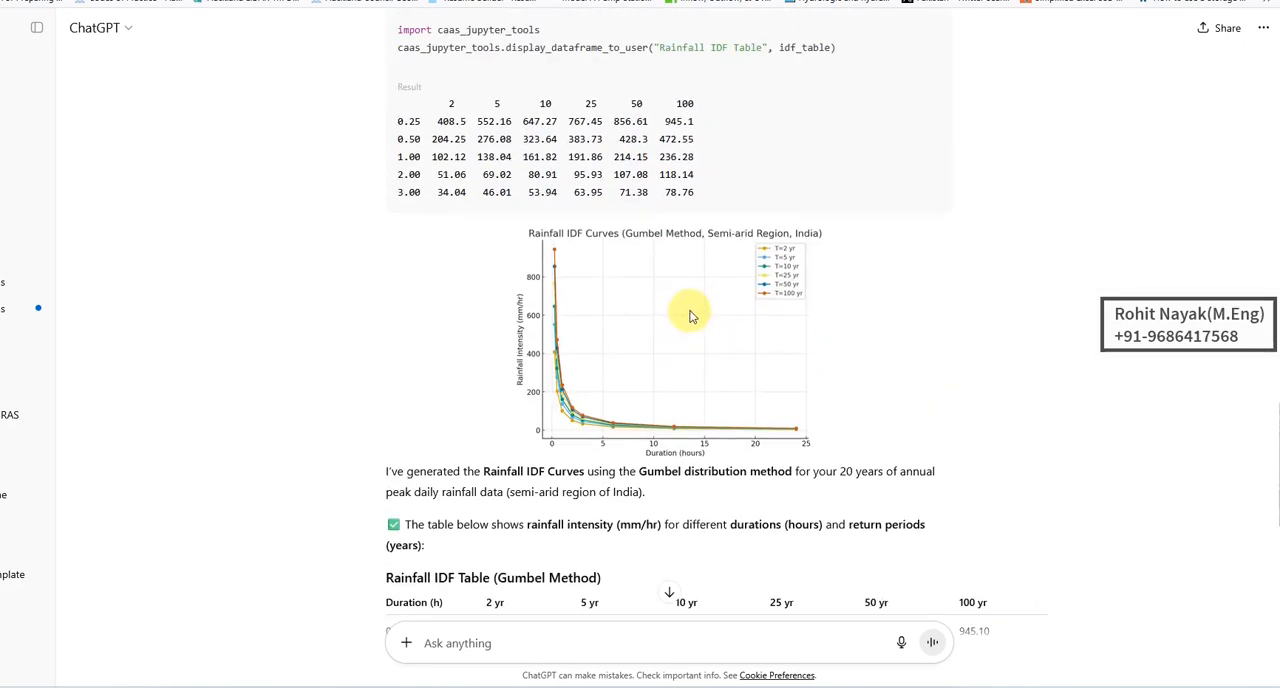
mouse_move(714, 318)
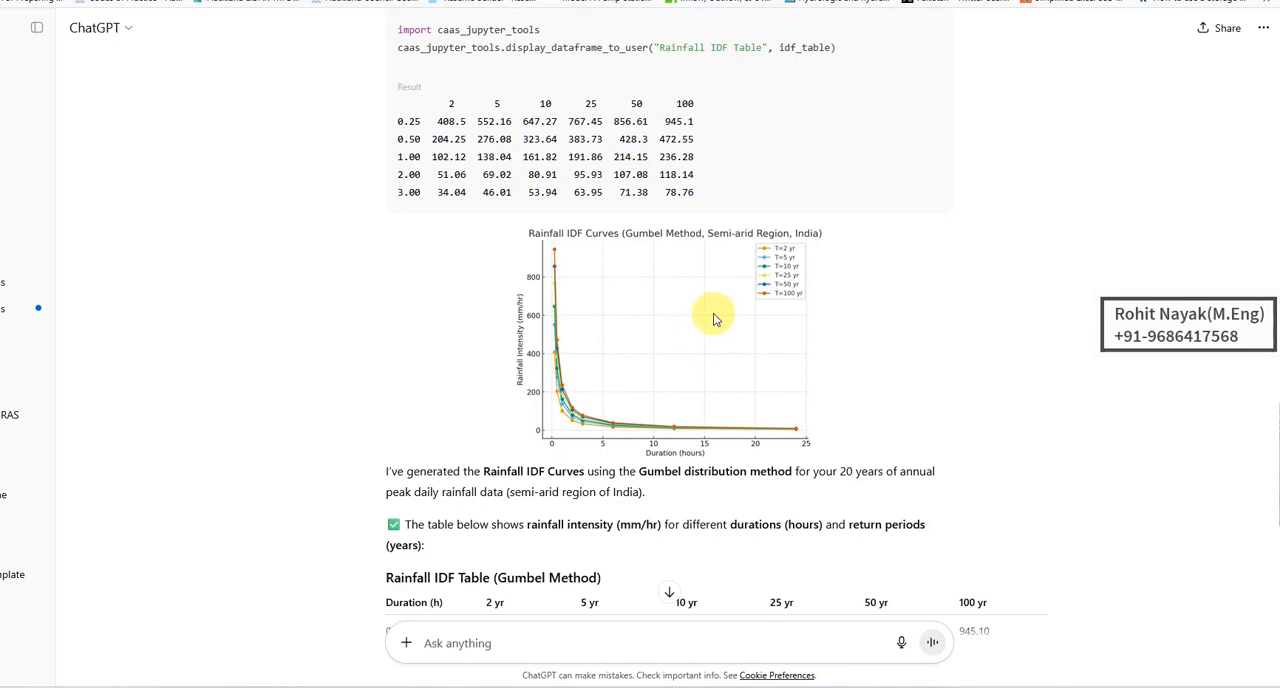
mouse_move(810, 342)
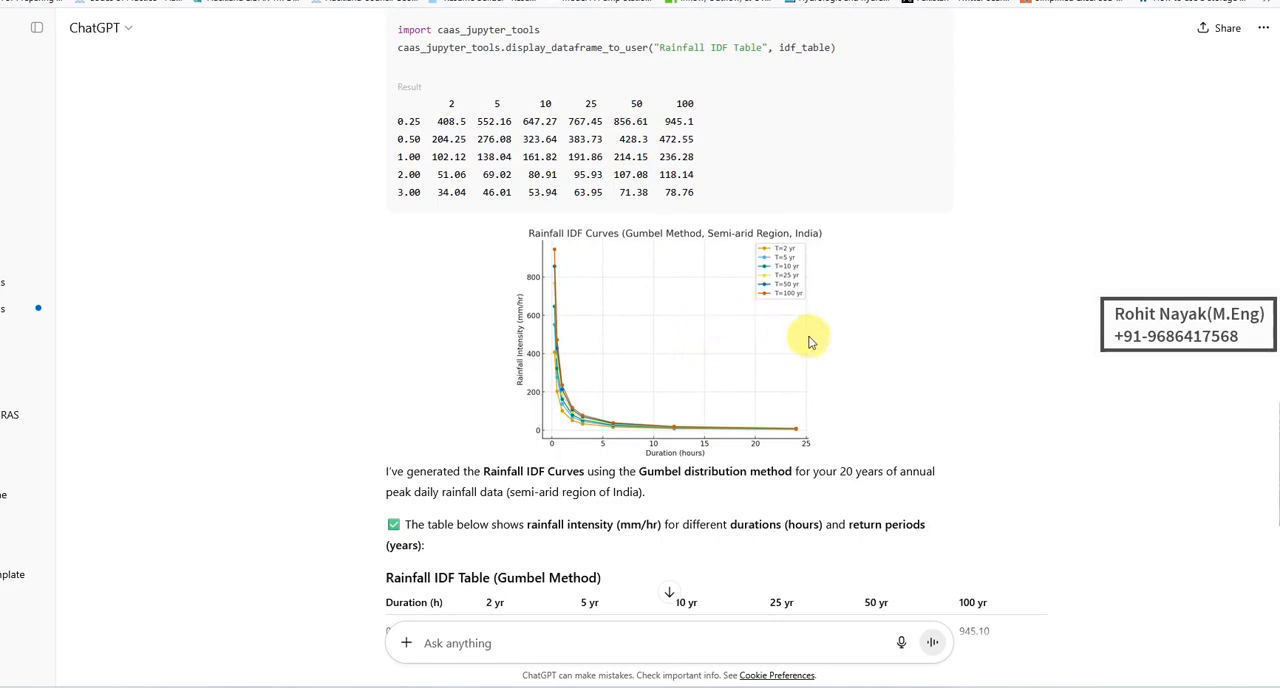